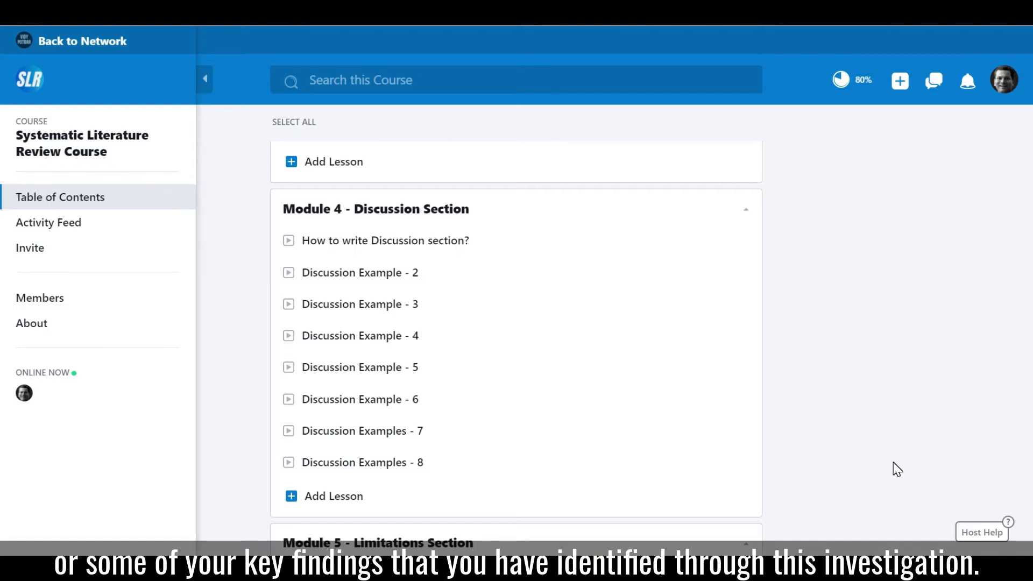
scroll("down", 3)
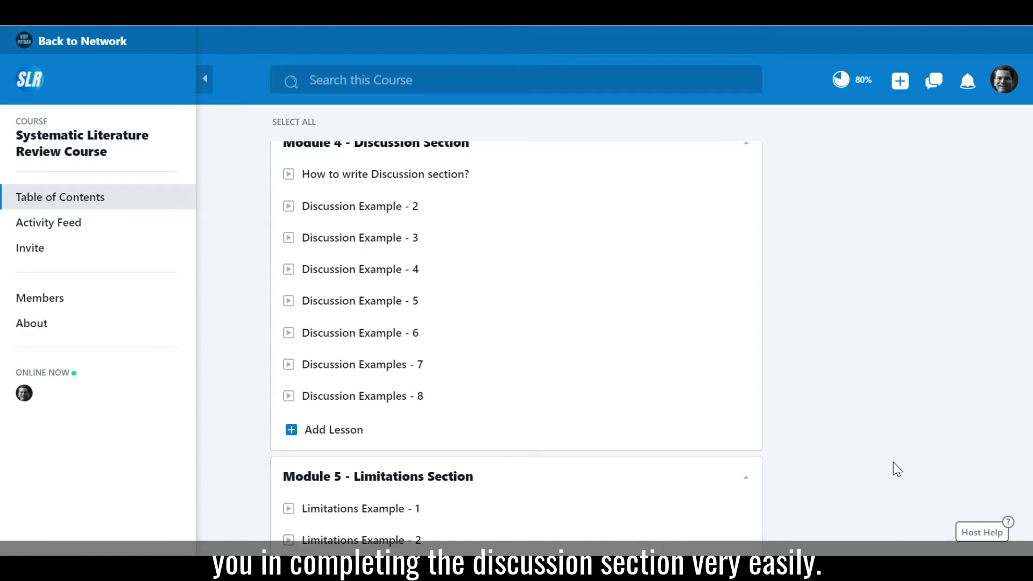
scroll("down", 3)
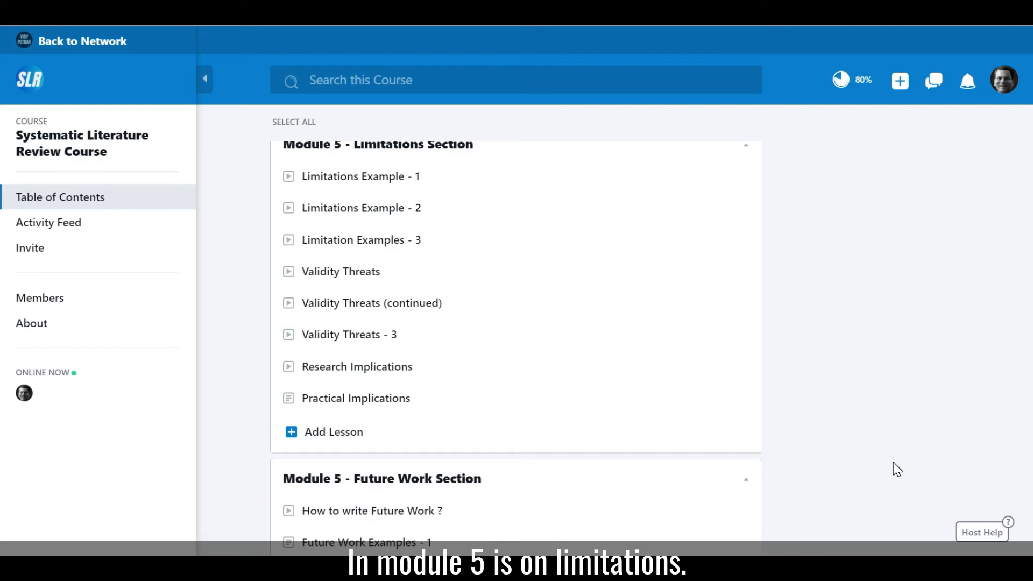